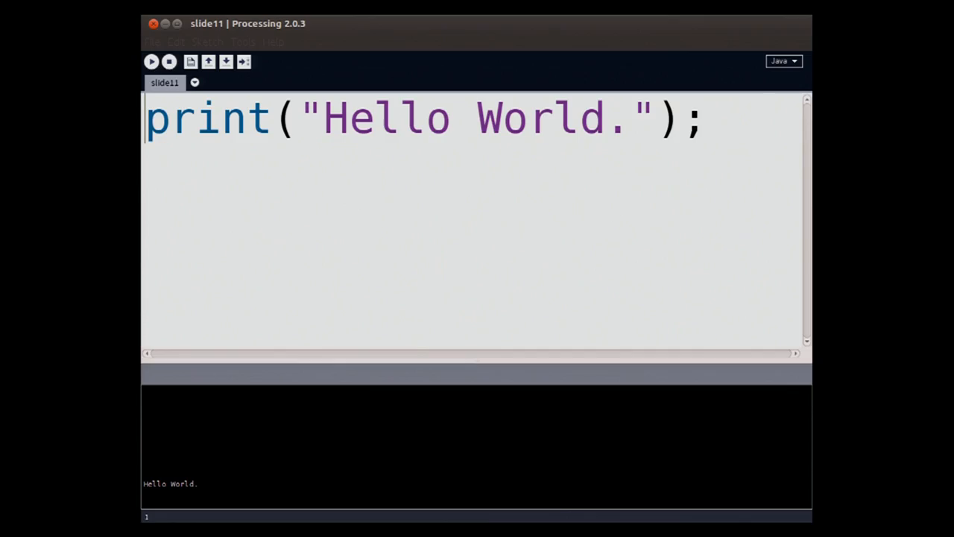
Run the print("Hello World.") sketch and check the console output.
left_click(151, 61)
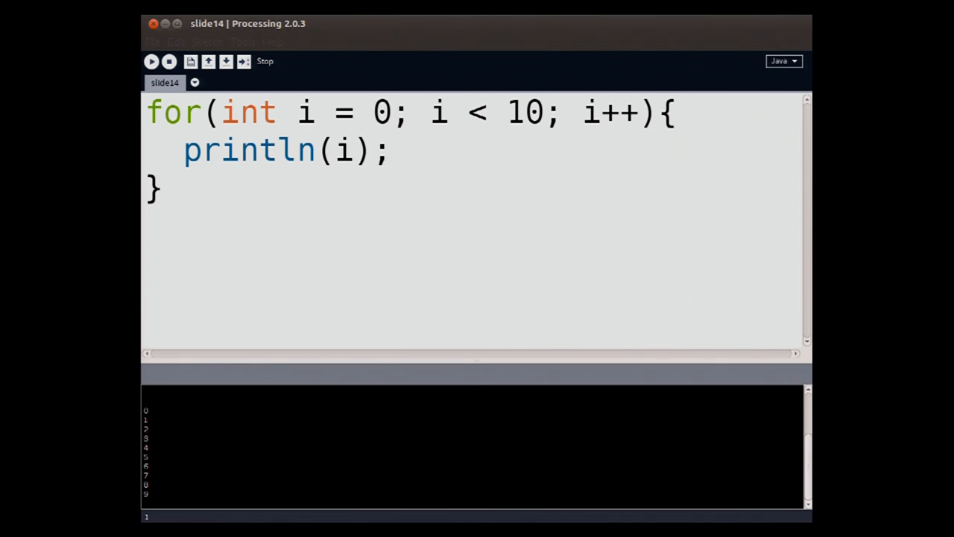
Run the sketch that draws the glowing blue gradient circle from shrinking ellipses.
left_click(151, 61)
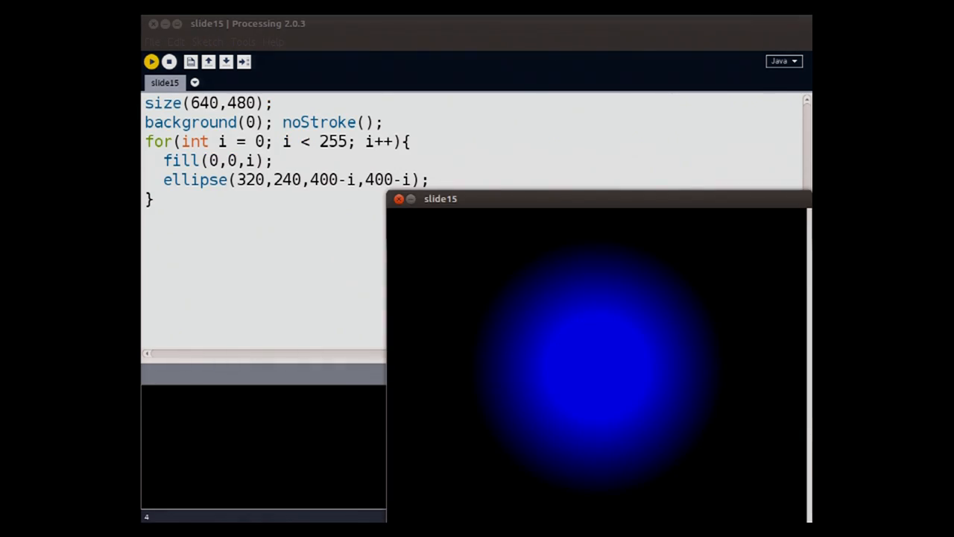